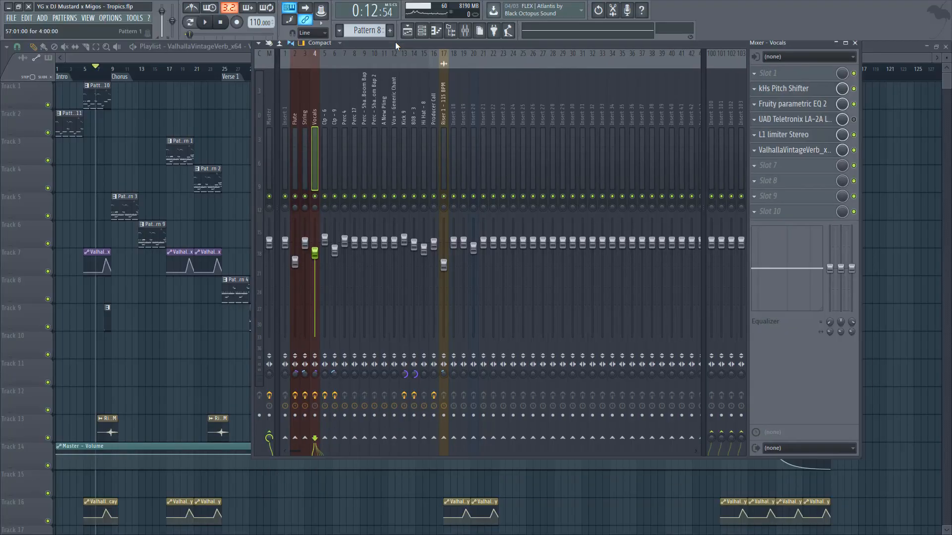
Show the Vocals kHs Pitch Shifter at −12.00 semitones and start song playback.
click(266, 112)
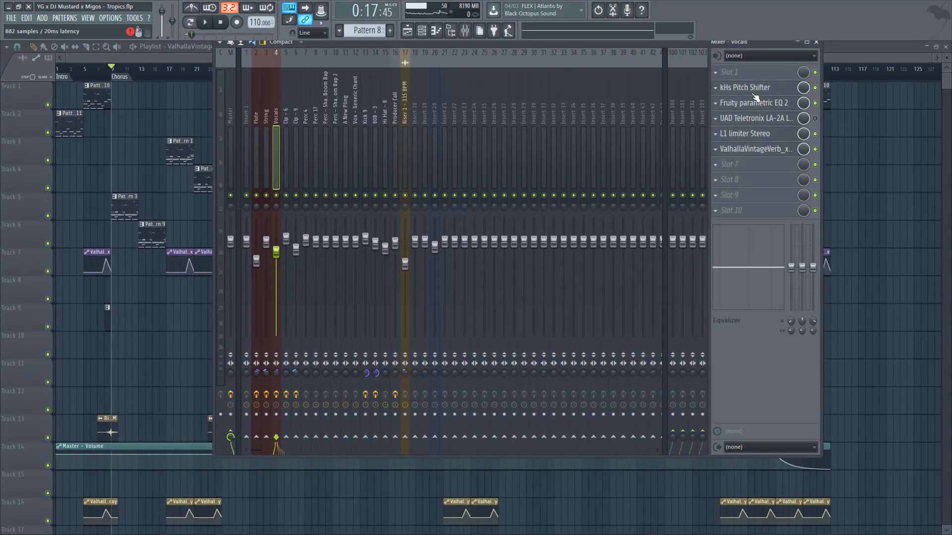
click(742, 87)
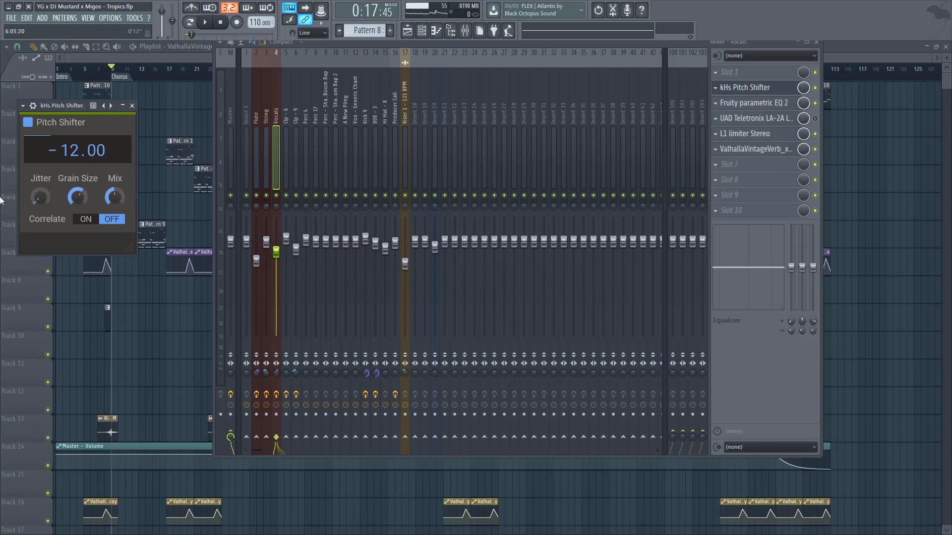
click(131, 105)
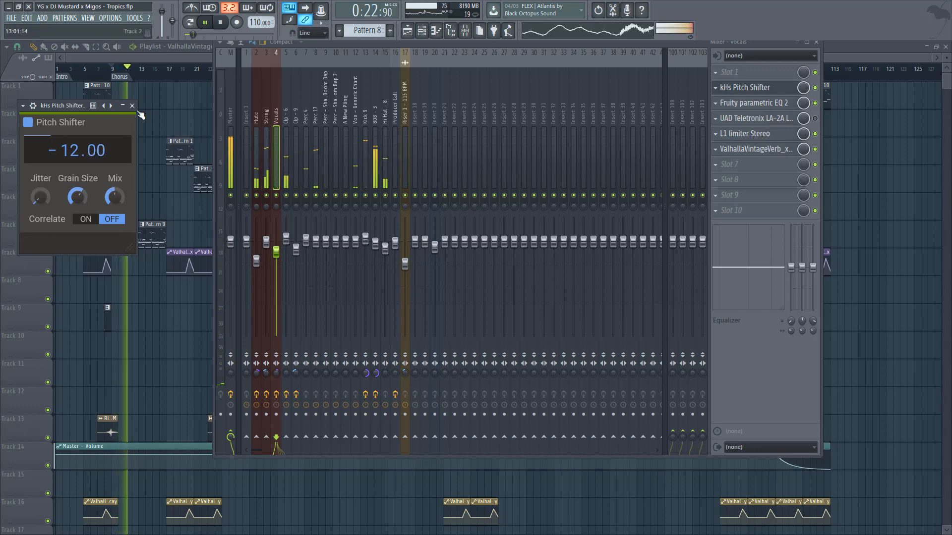
Dismiss the pitch shifter, then view and close the UAD Teletronix LA-2A compressor on Vocals.
click(751, 102)
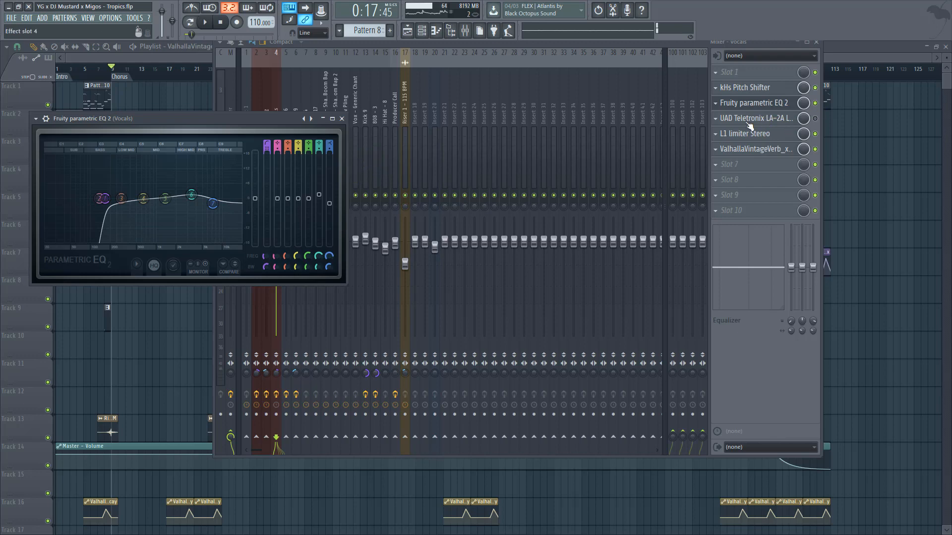
click(752, 118)
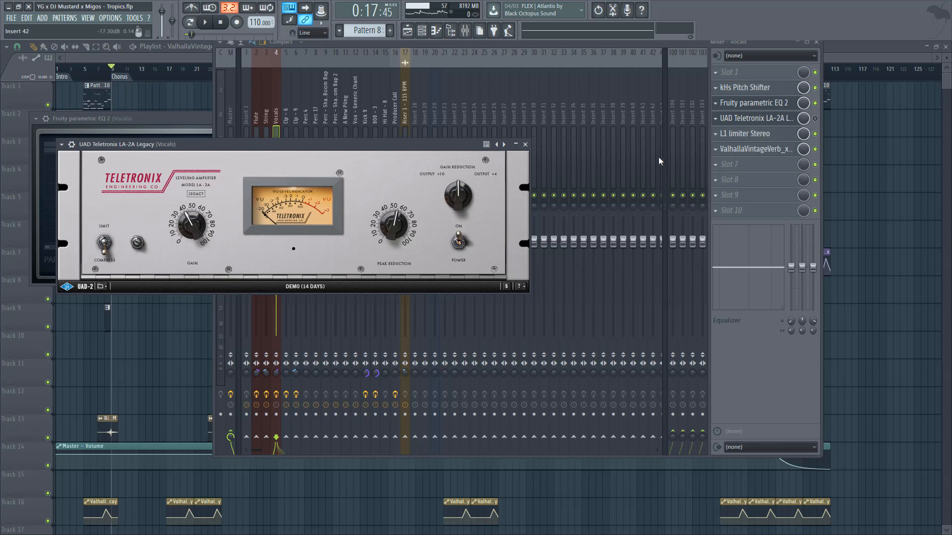
mouse_move(499, 144)
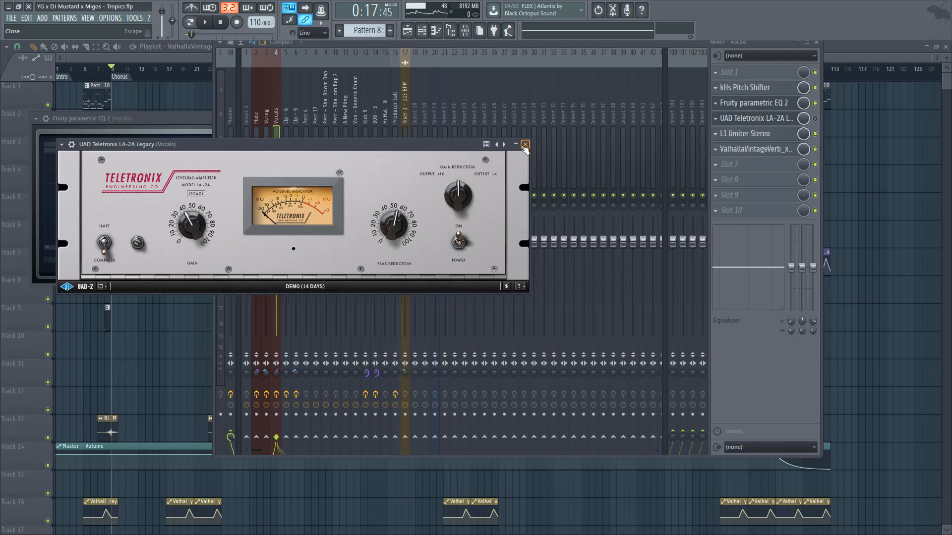
click(525, 145)
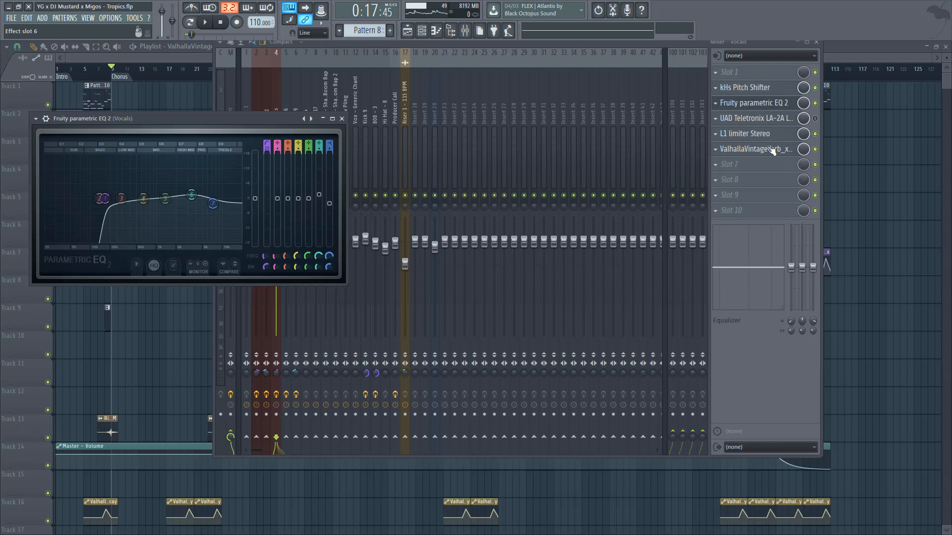
View ValhallaVintageVerb on Vocals, then close it and the Vocals EQ window.
click(755, 149)
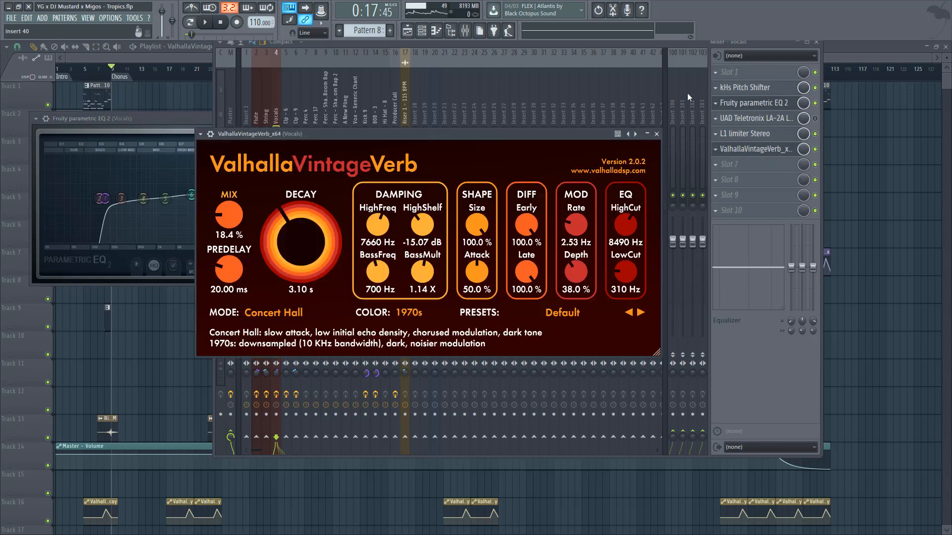
click(655, 134)
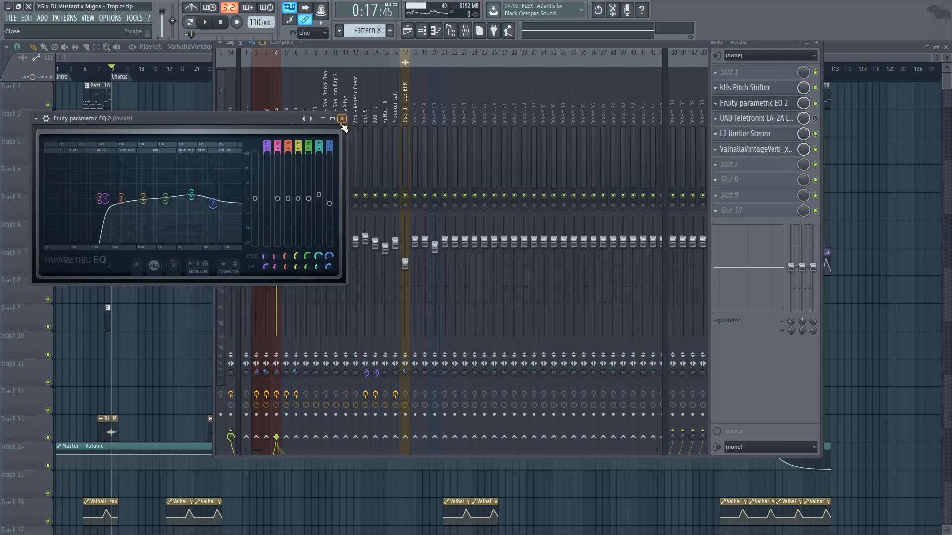
click(342, 118)
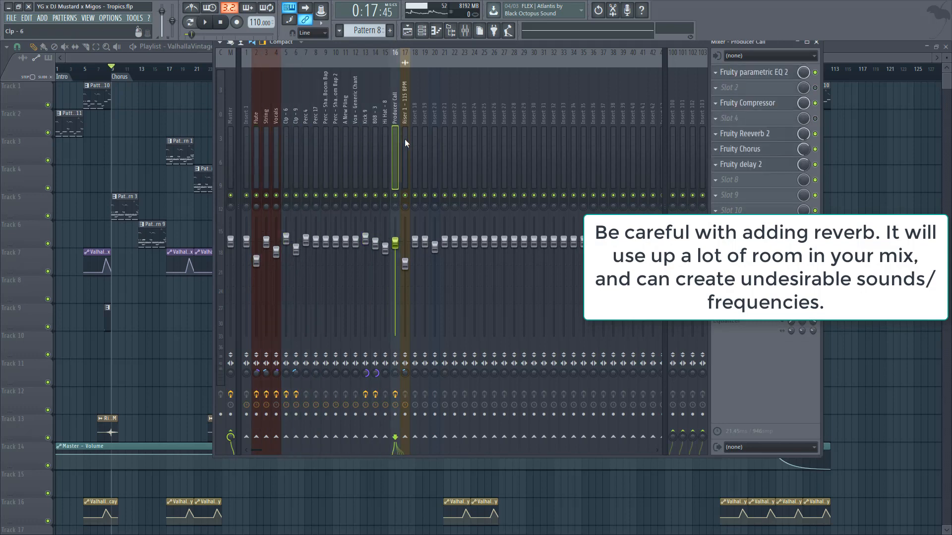
Inspect the Flute insert's reverb, return to the Vocals chain and resume playback.
click(264, 109)
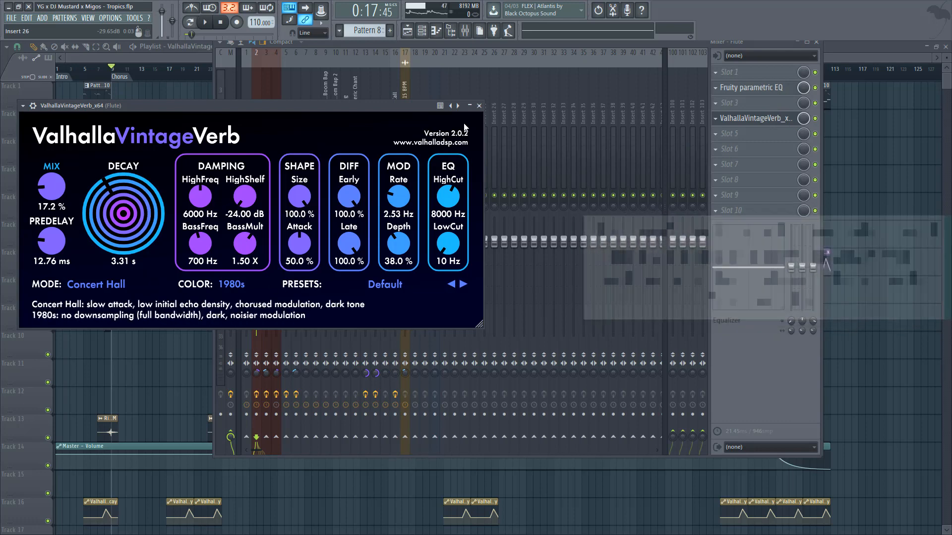
click(478, 105)
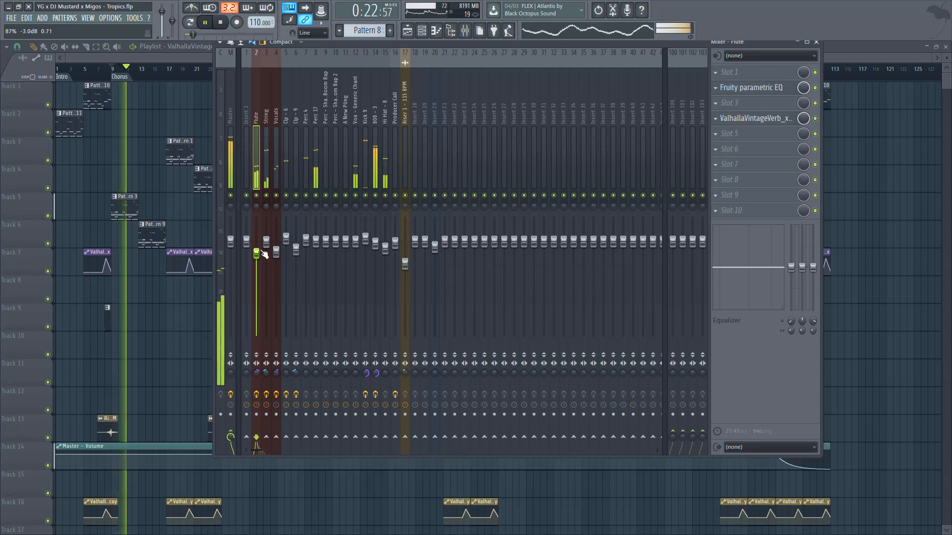
click(276, 121)
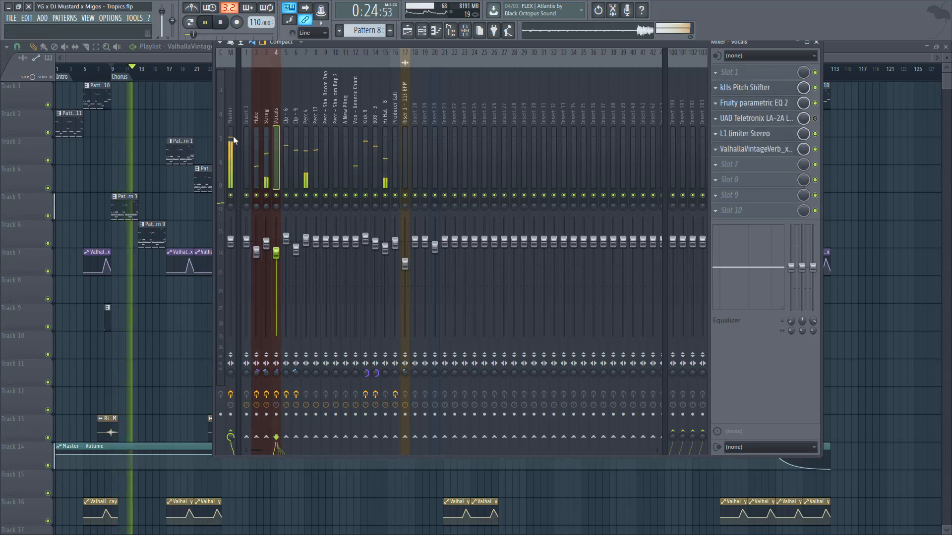
click(254, 113)
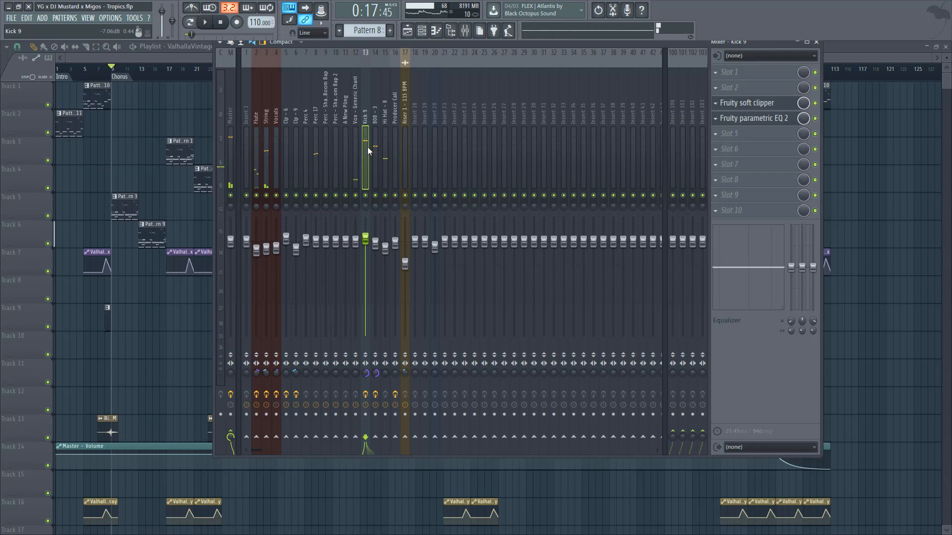
Show Kick 9's Fruity parametric EQ 2 with its seven-band curve.
click(374, 152)
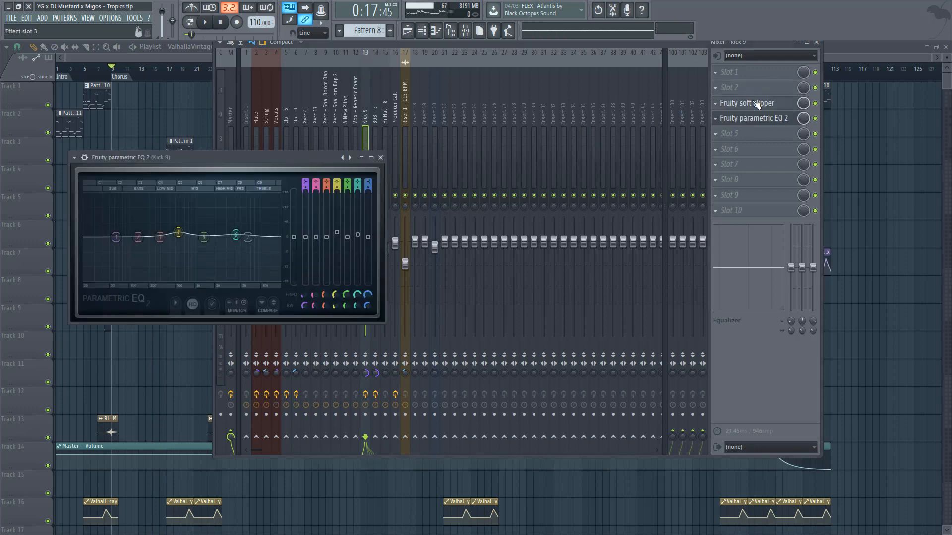
Show Kick 9's Fruity soft clipper alongside its parametric EQ 2.
click(745, 102)
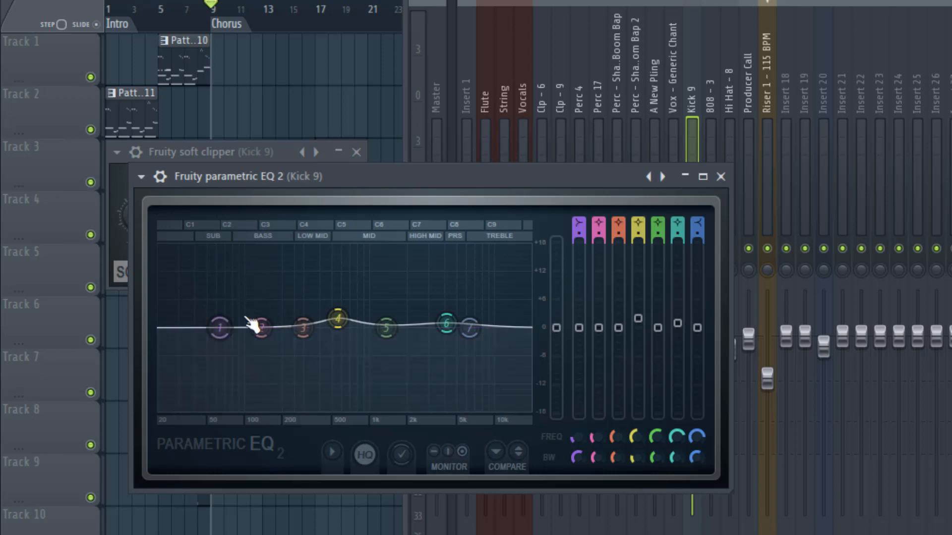
Cut kick EQ band 2 around 98 Hz, then return it to 0 dB beside band 1.
drag(259, 325, 259, 328)
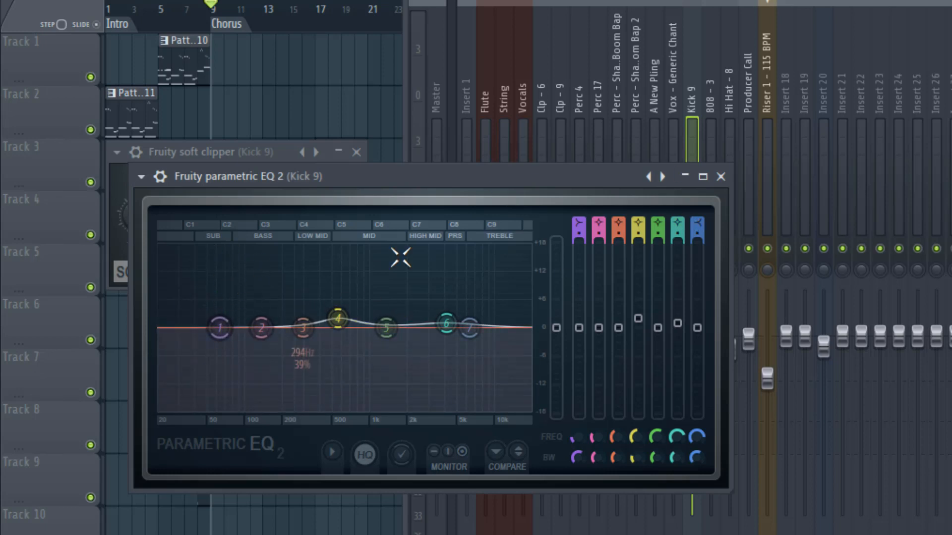
click(720, 176)
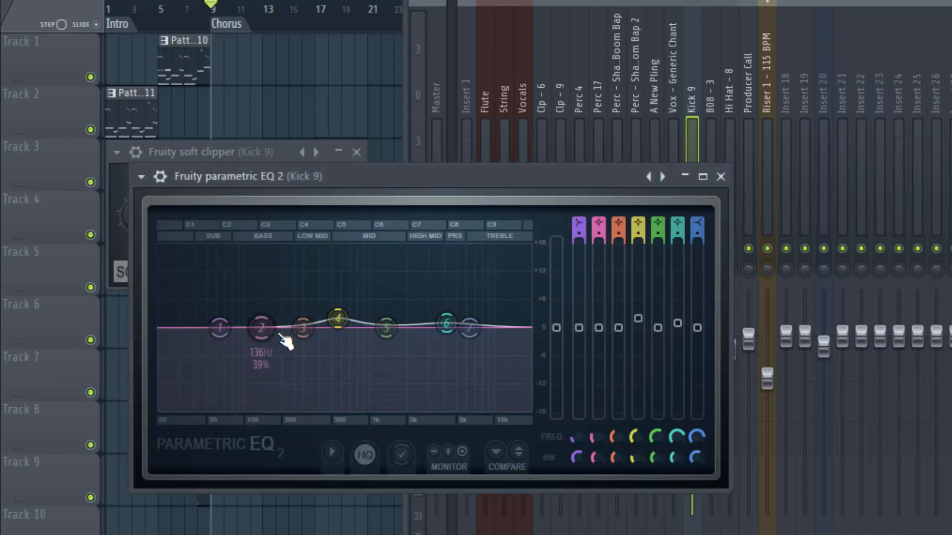
drag(262, 328, 243, 345)
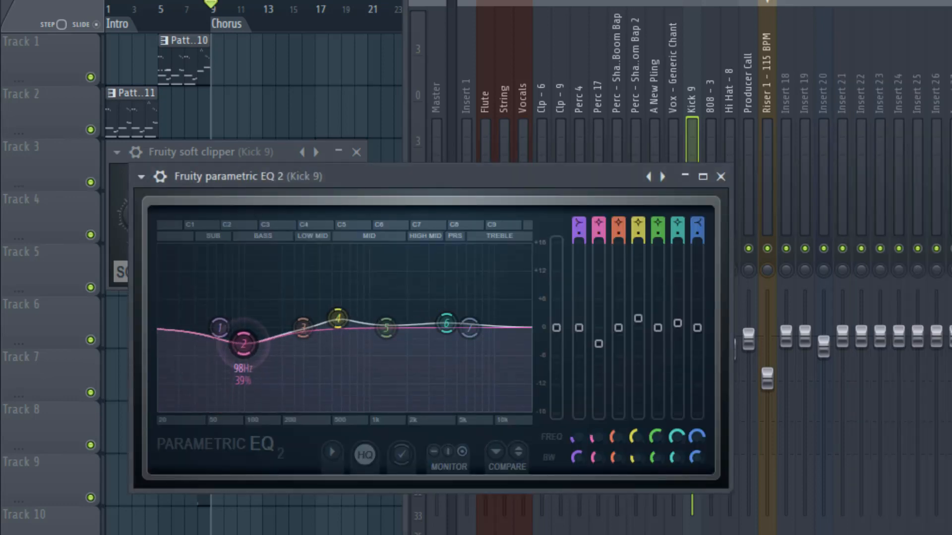
drag(243, 346, 231, 352)
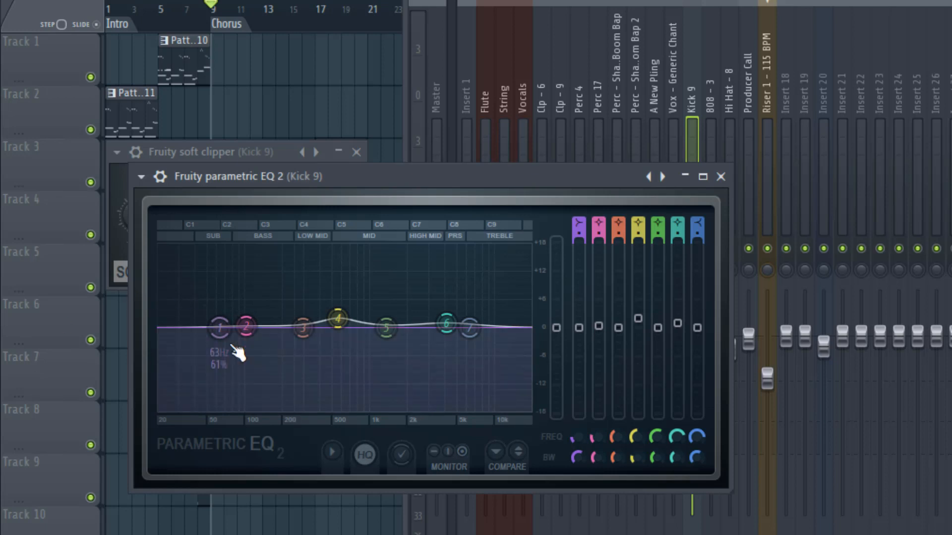
Read the frequency and width of bands 7 and 6 on the kick EQ.
drag(337, 318, 339, 319)
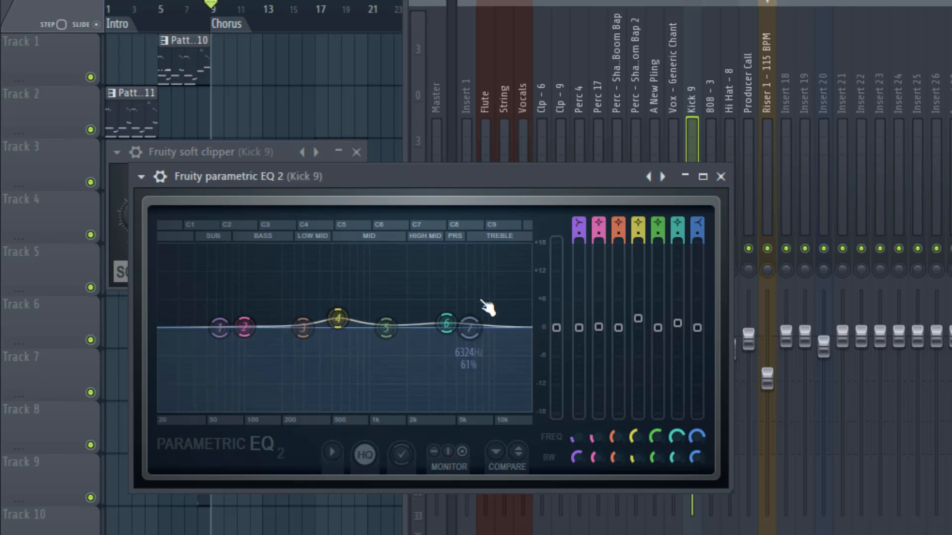
drag(446, 326, 447, 323)
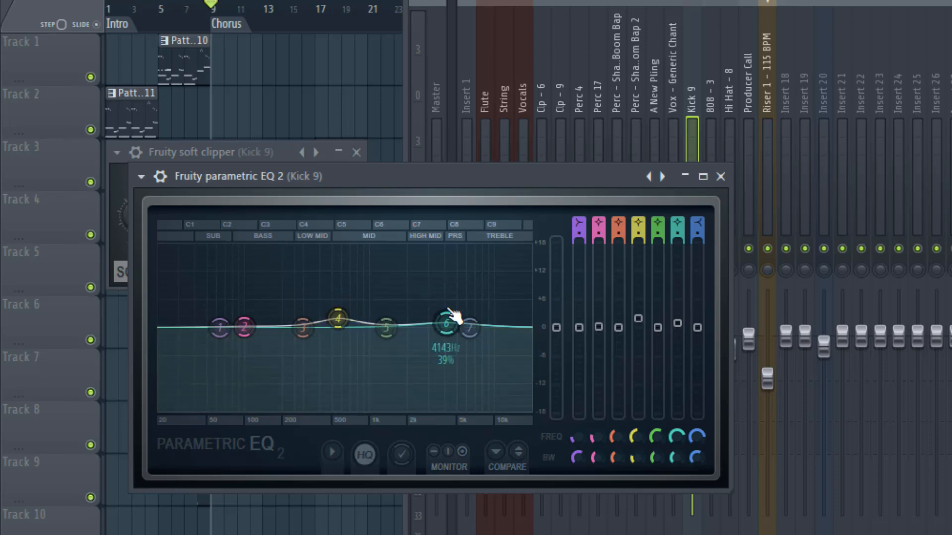
click(721, 176)
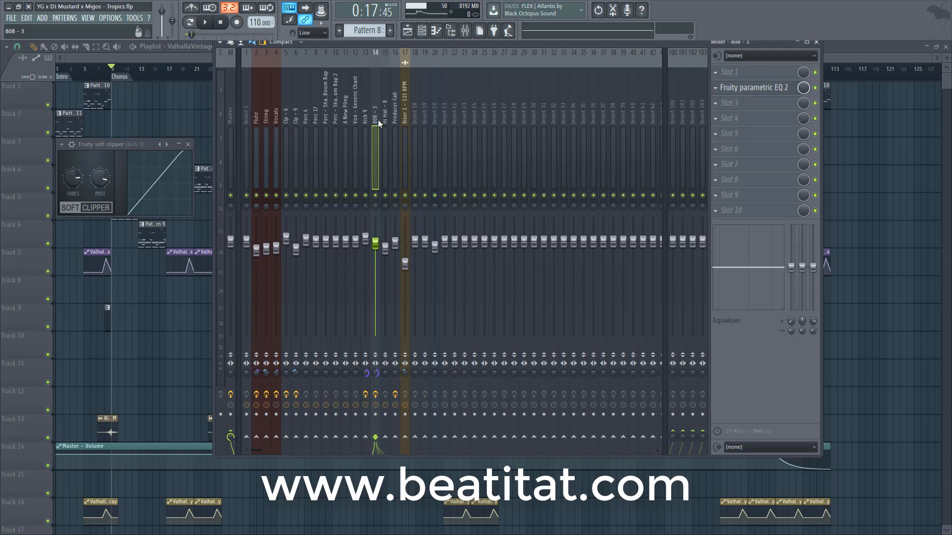
Return the mixer to the Kick 9 insert with its soft clipper and EQ chain.
click(266, 120)
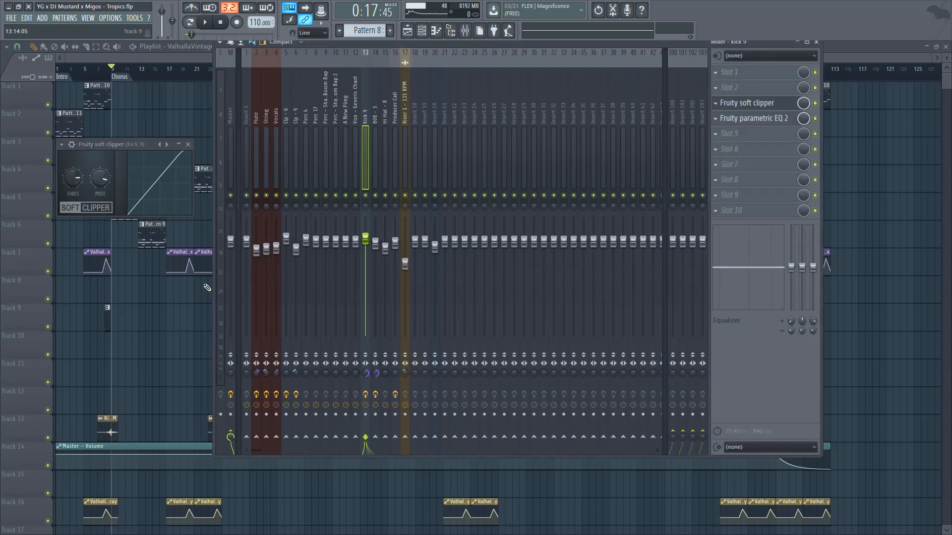
Switch the mixer to the Vocals insert to reach its parametric EQ 2.
click(275, 112)
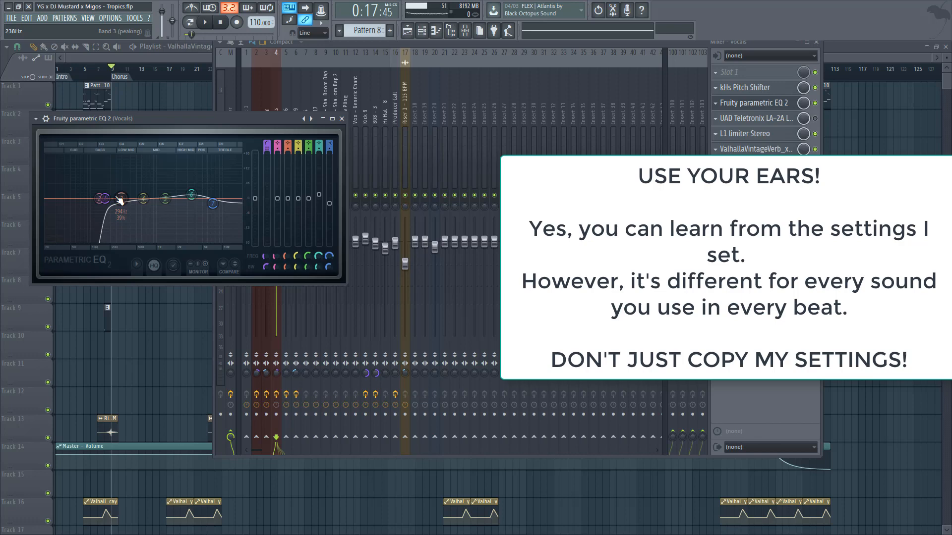
Show the String insert's parametric EQ 2 with its high shelf near 14 kHz.
drag(118, 200, 104, 199)
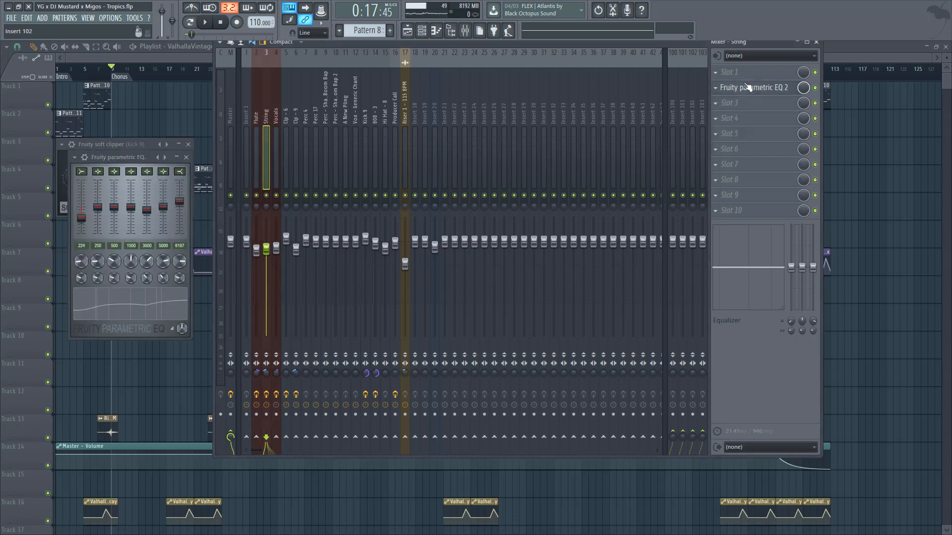
click(754, 87)
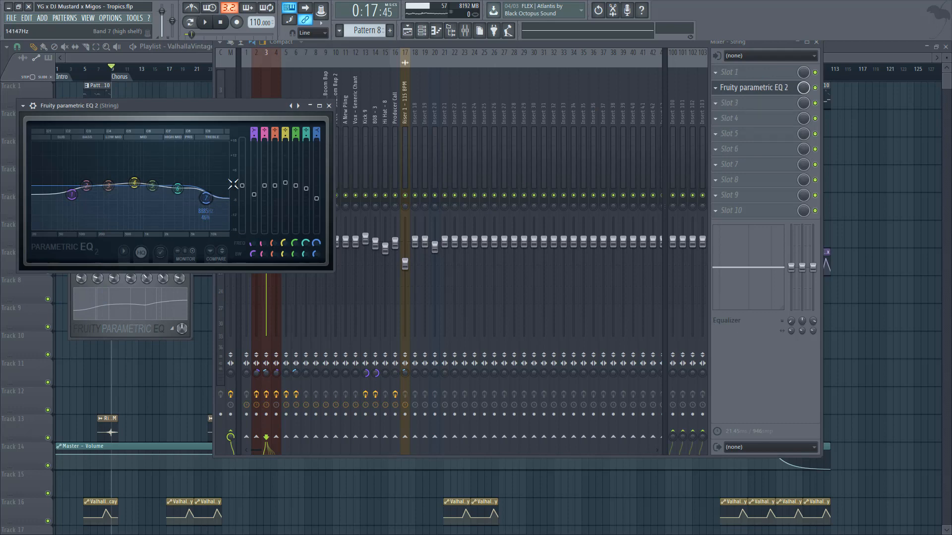